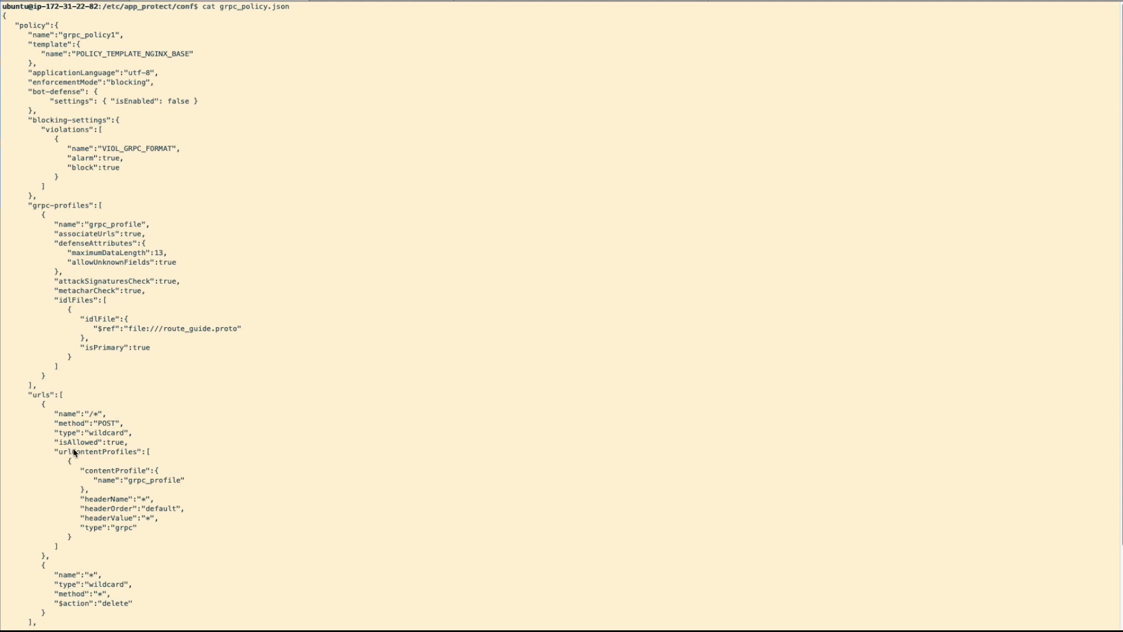
# Scroll the terminal to review the nginx.conf HTTP/2 server with App Protect and grpc_pass.
pyautogui.scroll(-3)
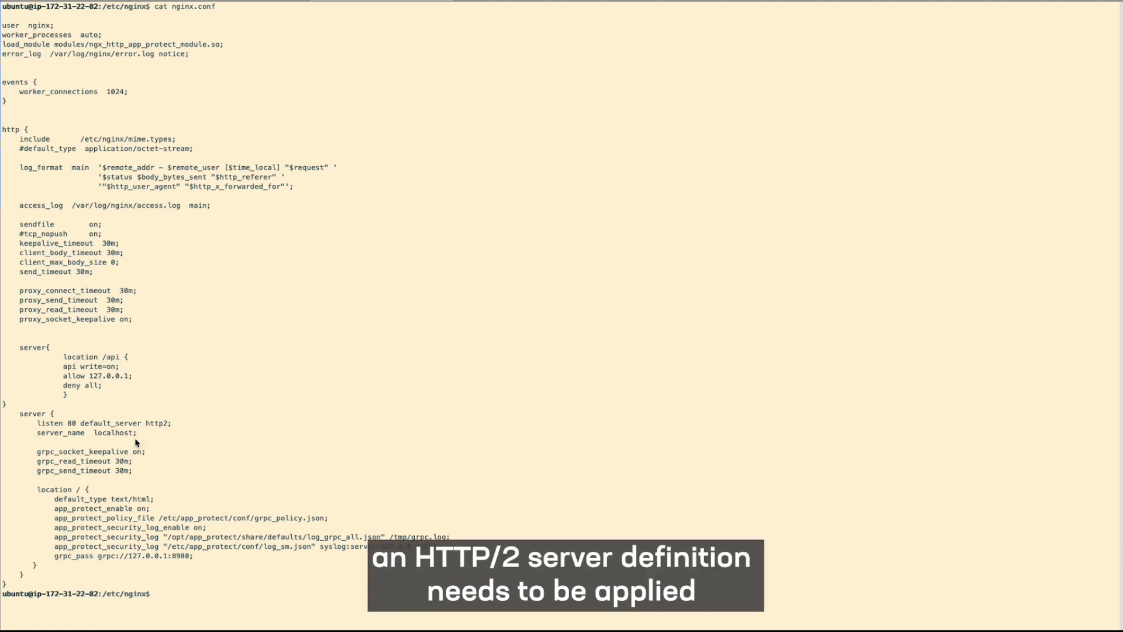
pyautogui.moveTo(150, 433)
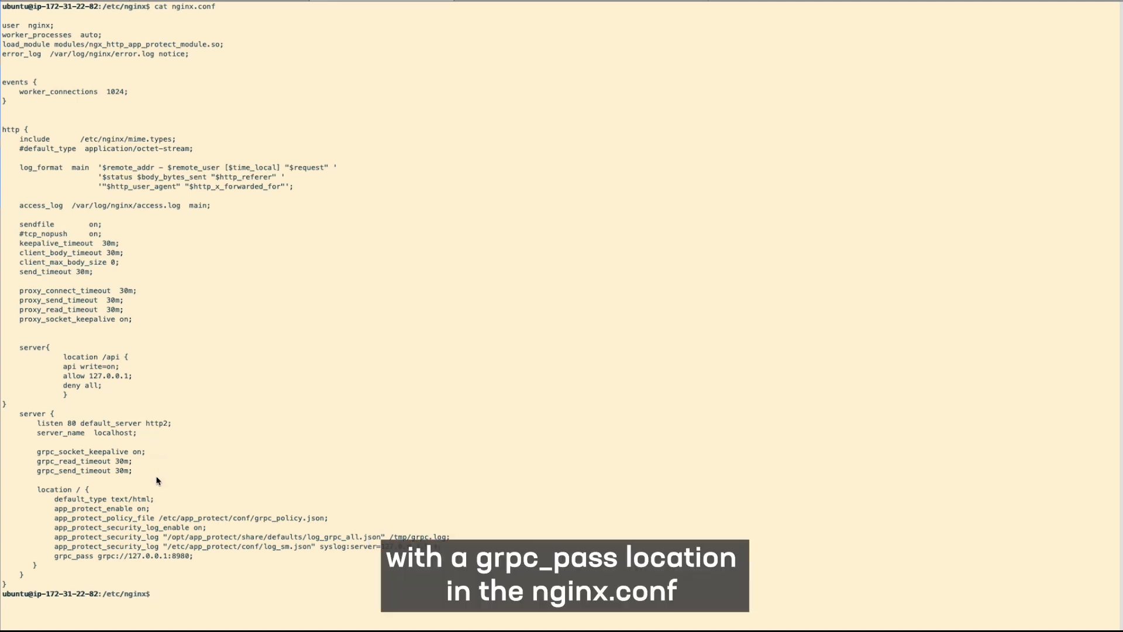
pyautogui.moveTo(80, 563)
pyautogui.write('cat route_guide.proto')
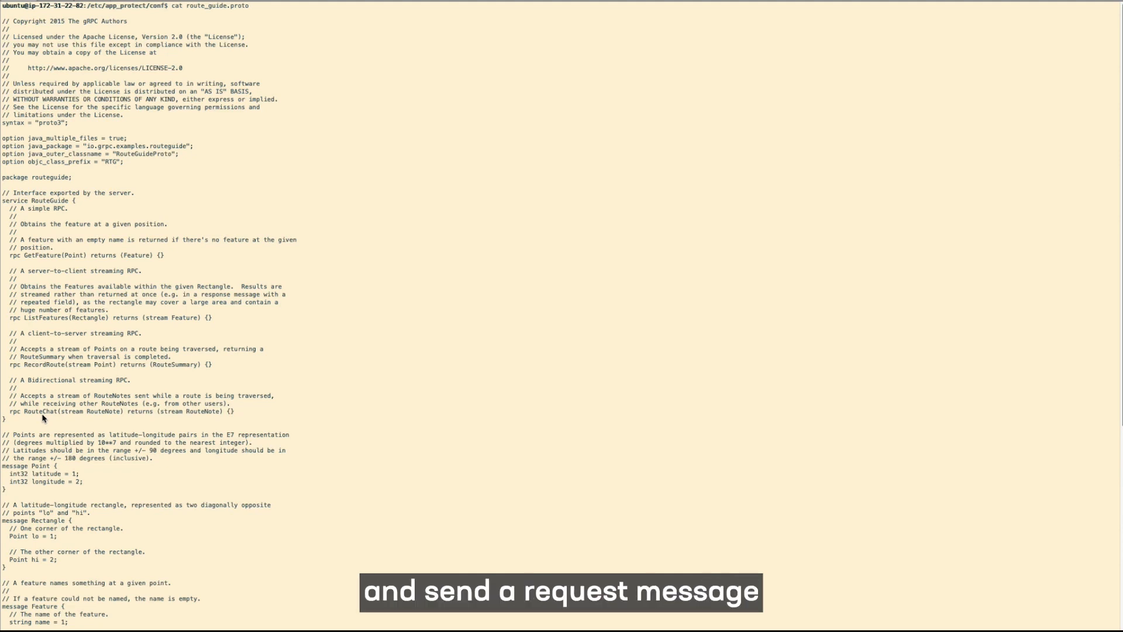
# Scroll through route_guide.proto down to the RouteNote and RouteSummary messages.
pyautogui.scroll(-3)
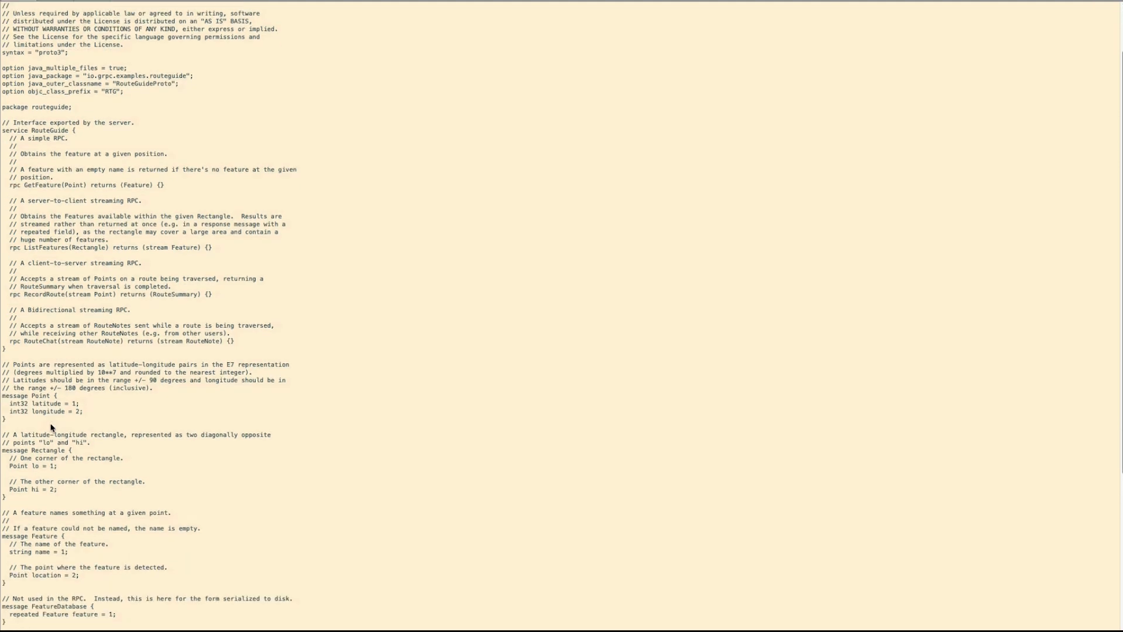
pyautogui.scroll(-3)
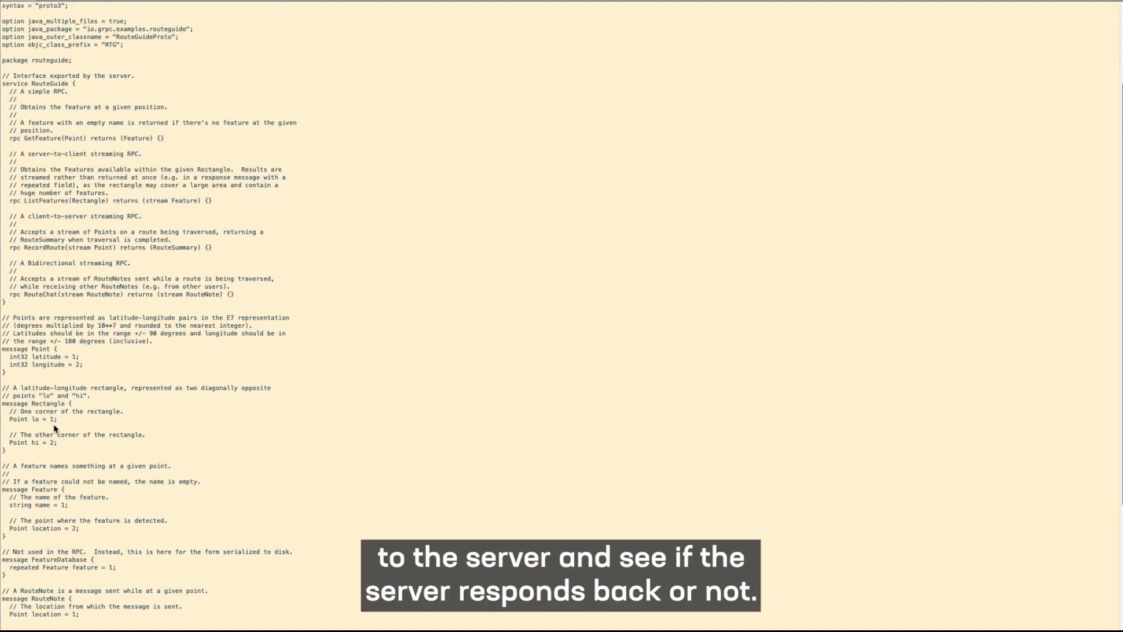
pyautogui.scroll(-3)
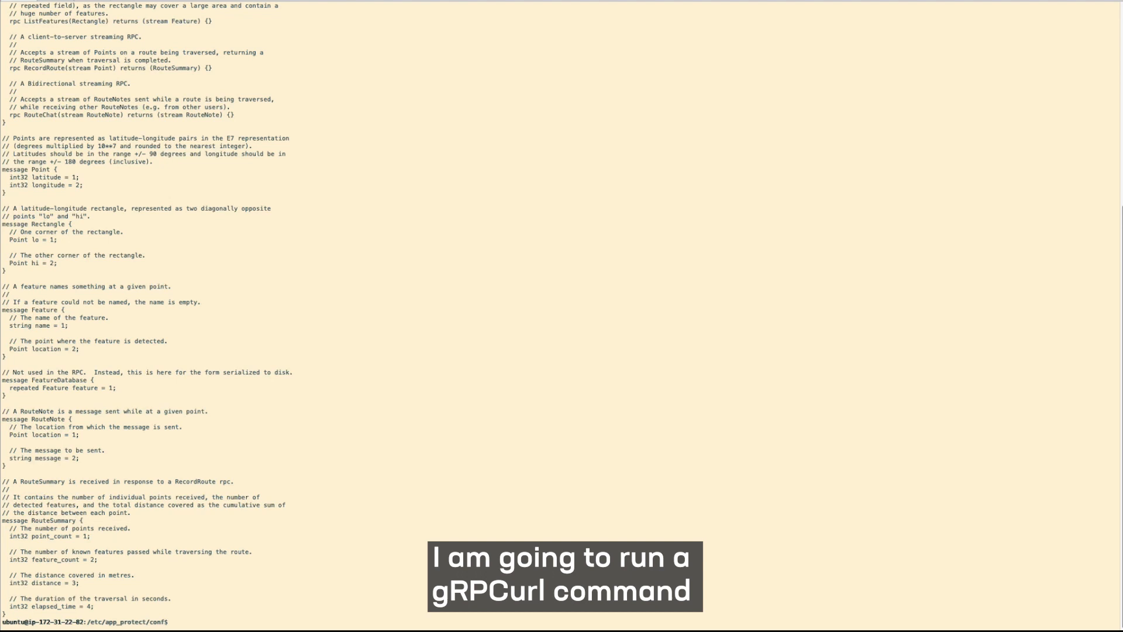
# Paste and run the multi-line grpcurl RouteChat request with message demo against localhost:80.
pyautogui.press('cmd+v')
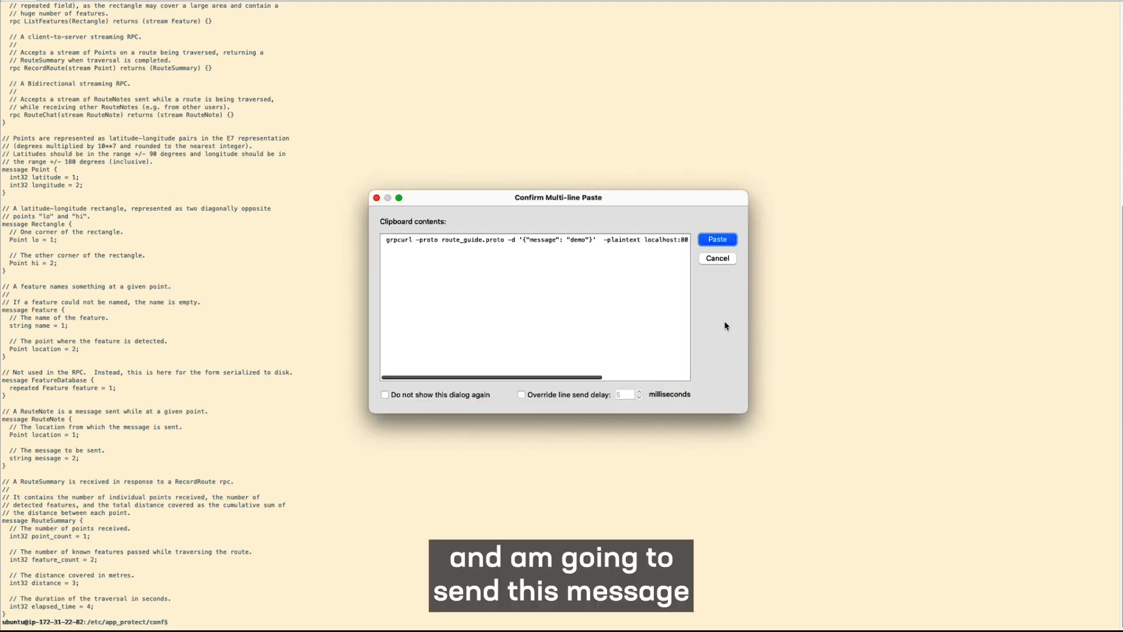
pyautogui.click(716, 239)
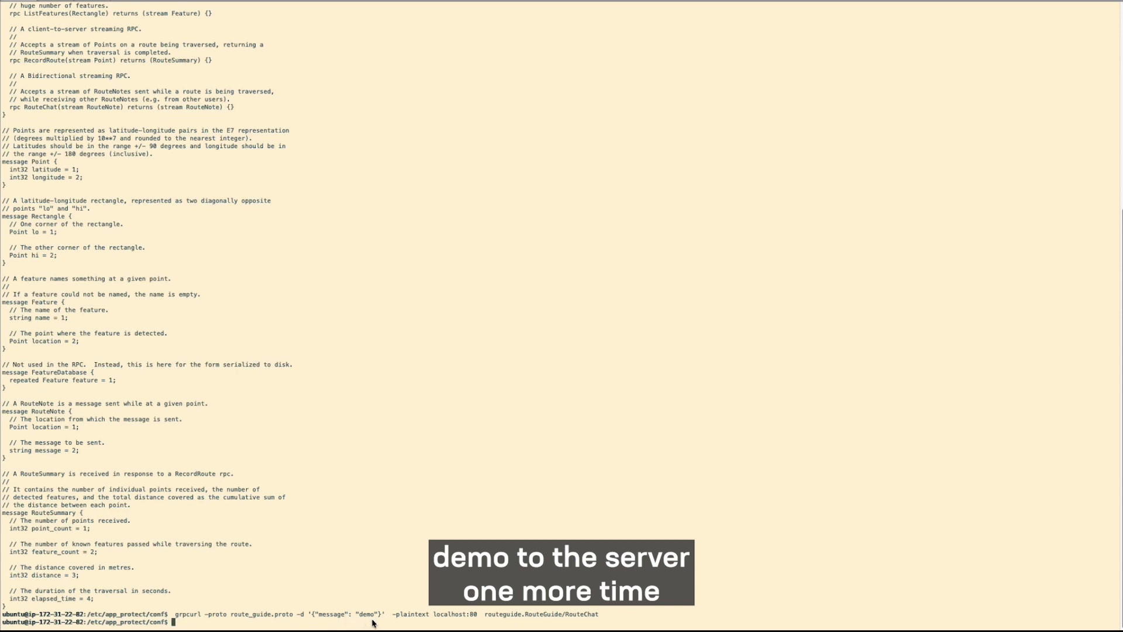
pyautogui.write('cat route_guide.proto')
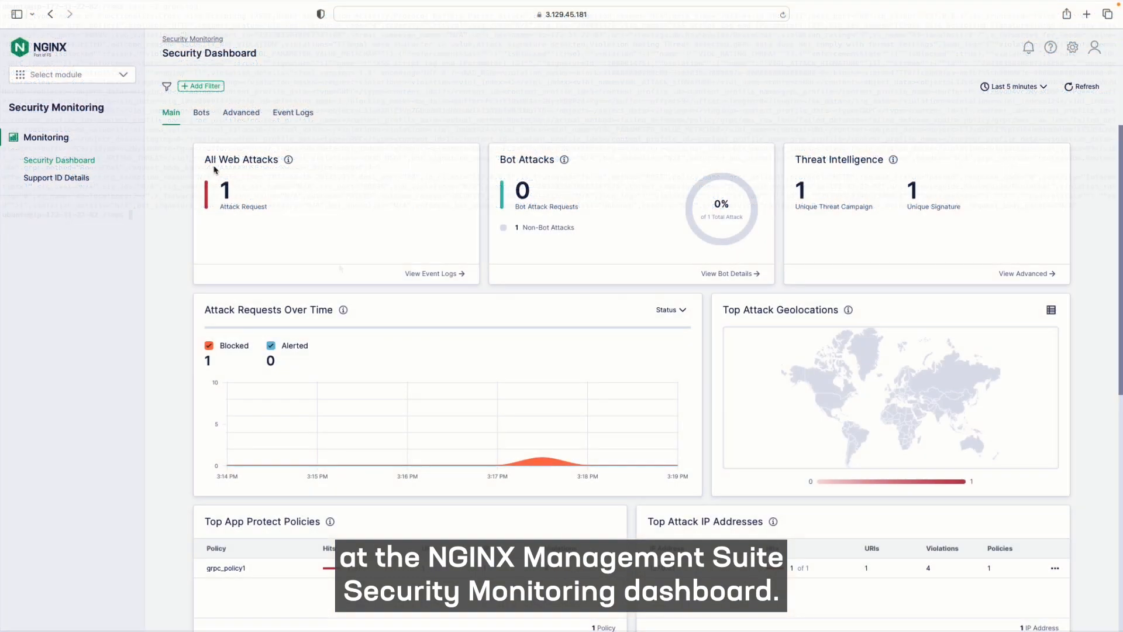
# Refresh the Security Dashboard and view the event logs for All Web Attacks.
pyautogui.click(1083, 85)
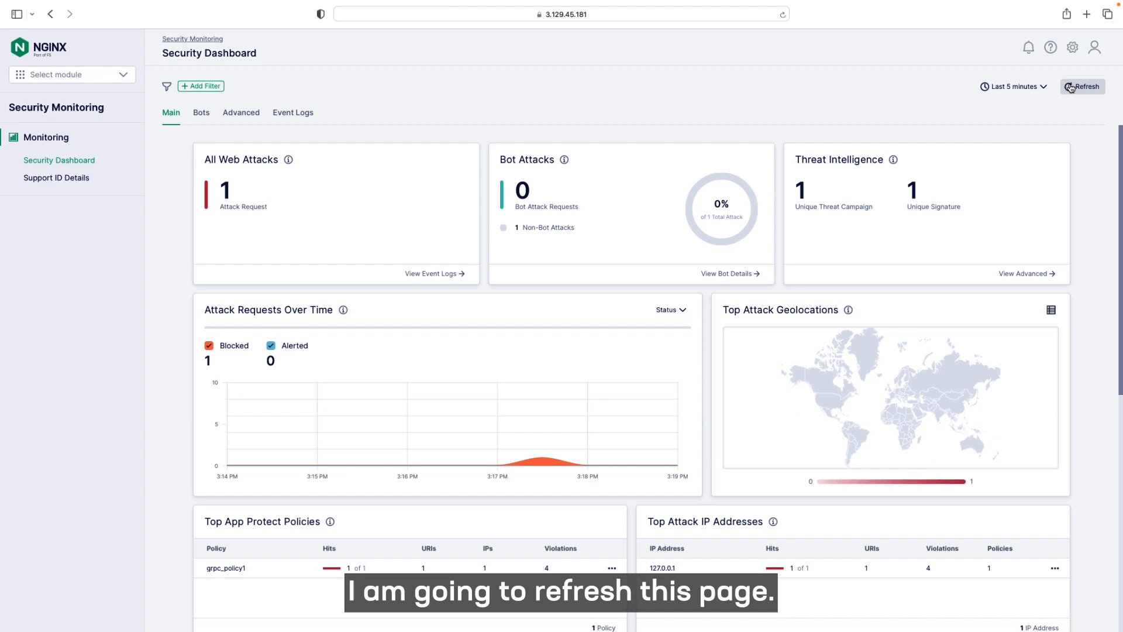
pyautogui.click(1082, 87)
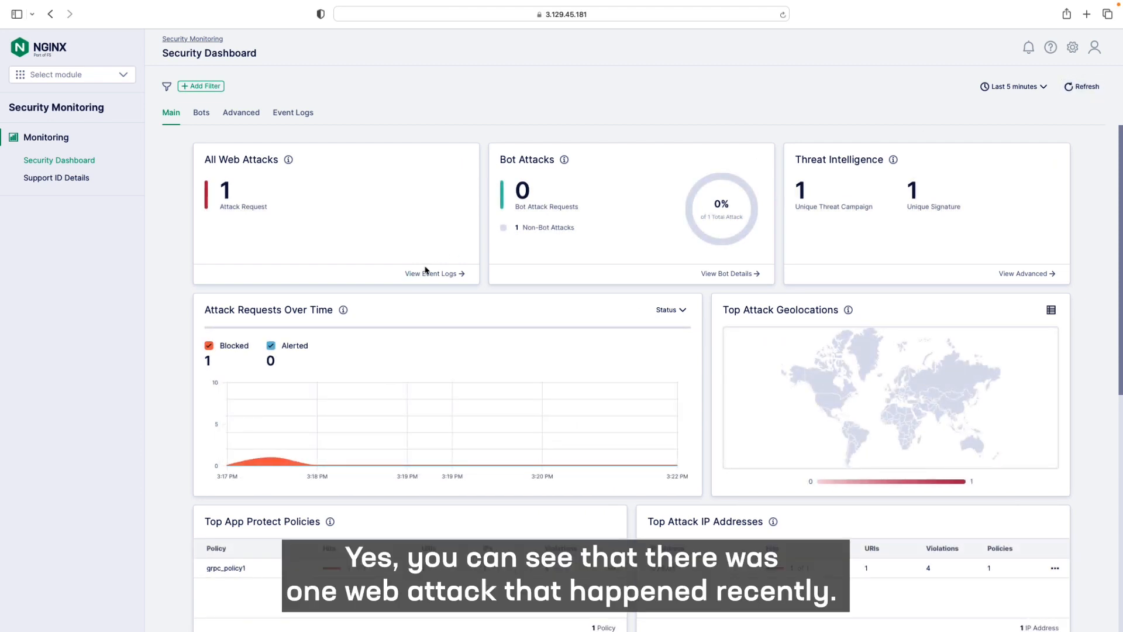
pyautogui.click(292, 112)
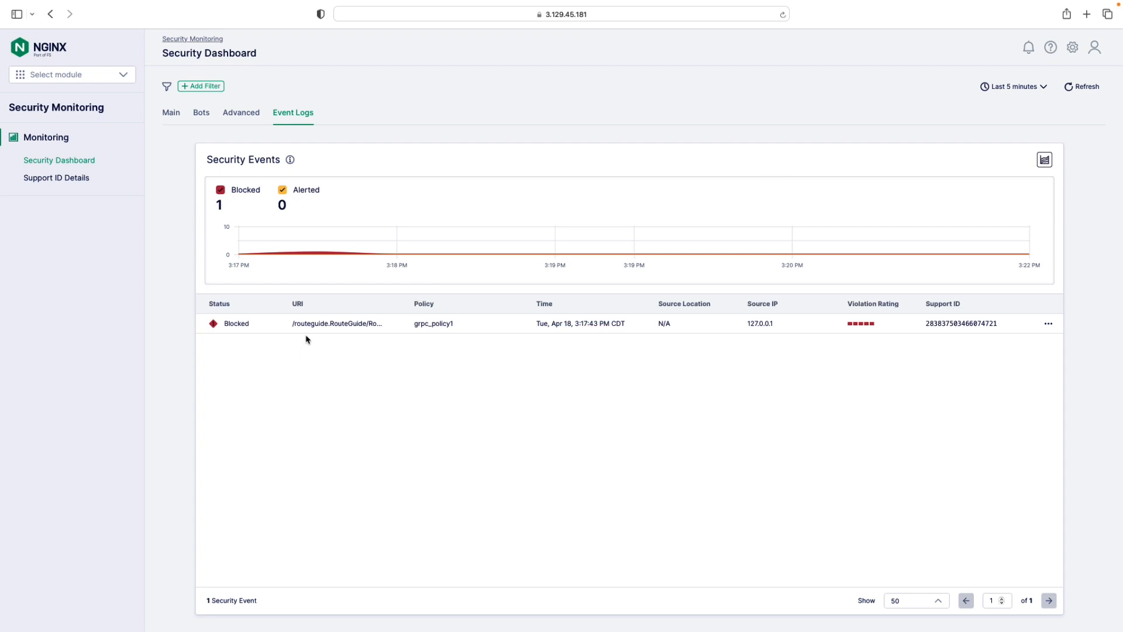
pyautogui.click(337, 323)
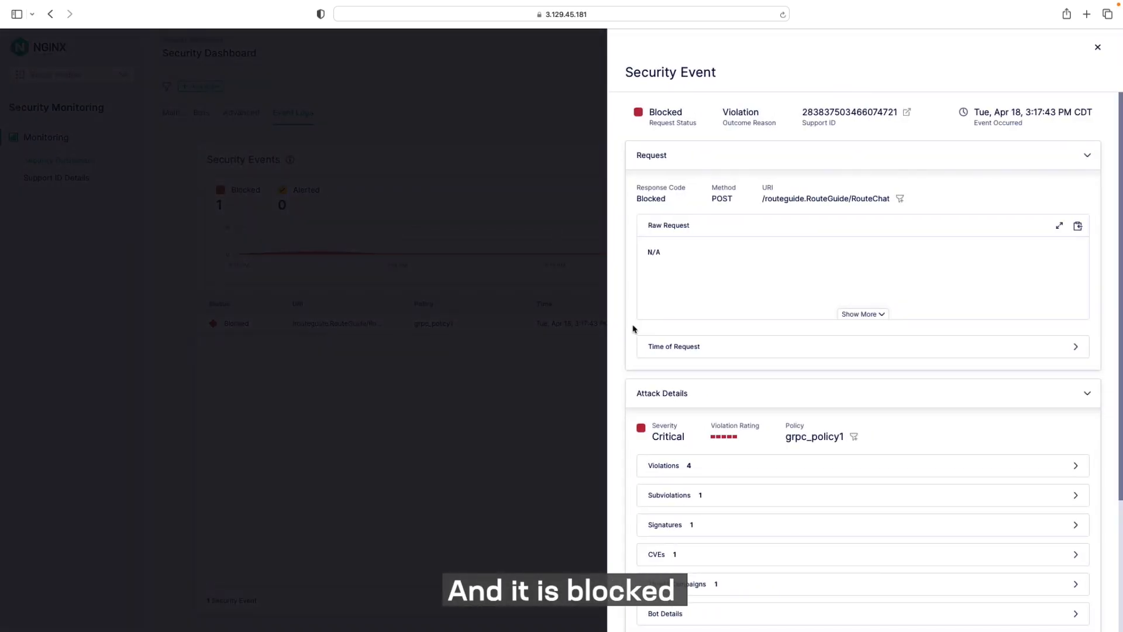
pyautogui.moveTo(758, 213)
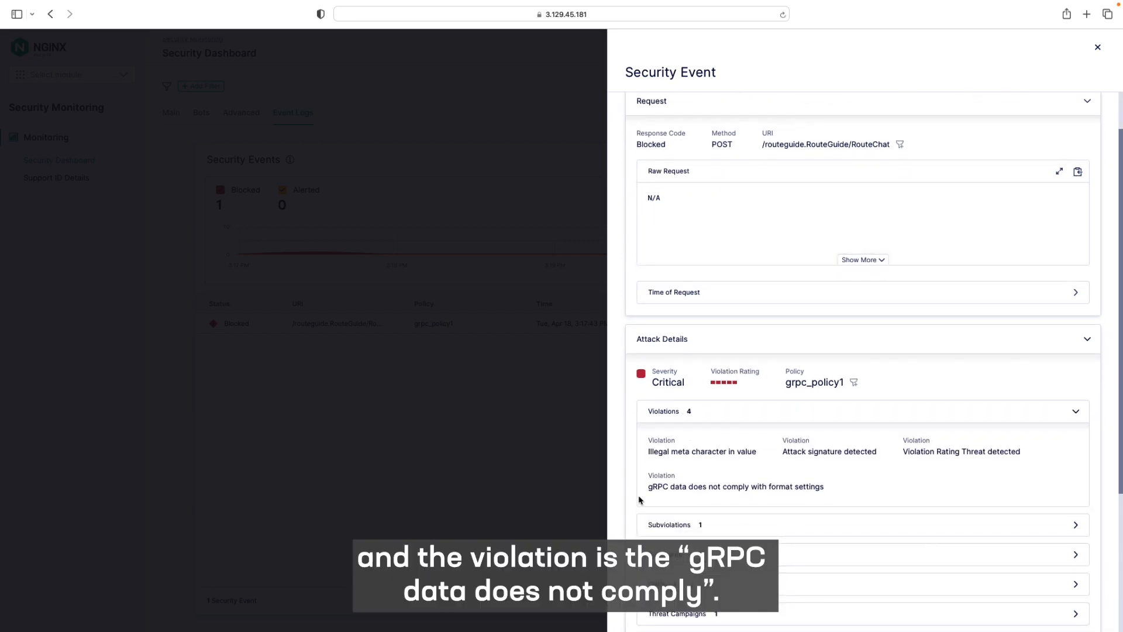
pyautogui.scroll(-3)
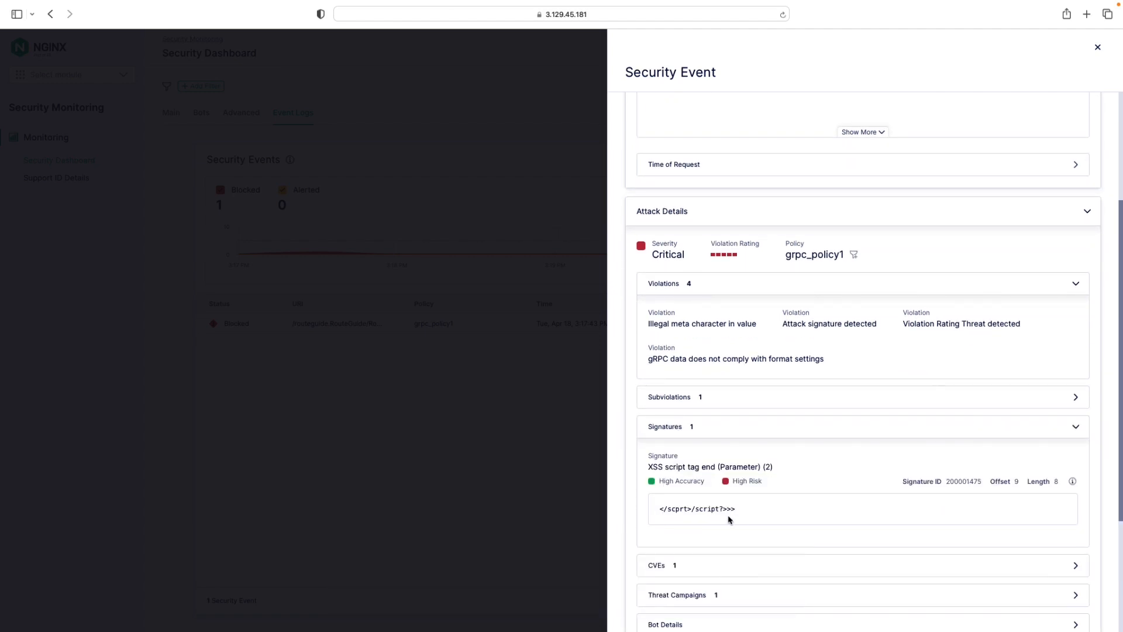
pyautogui.scroll(-3)
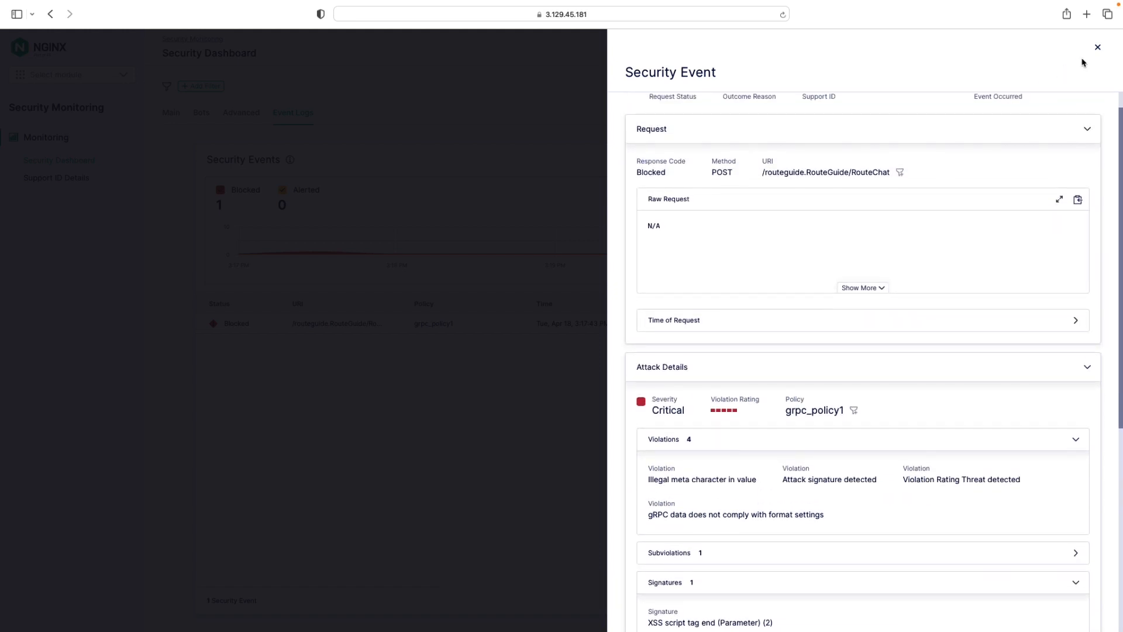
pyautogui.click(1098, 47)
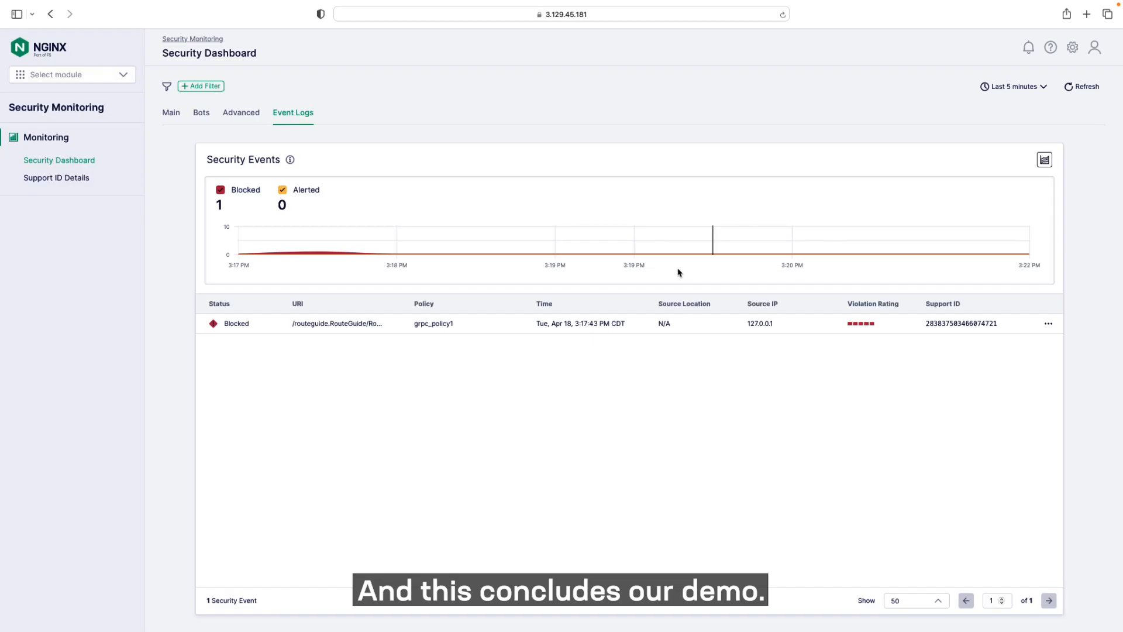